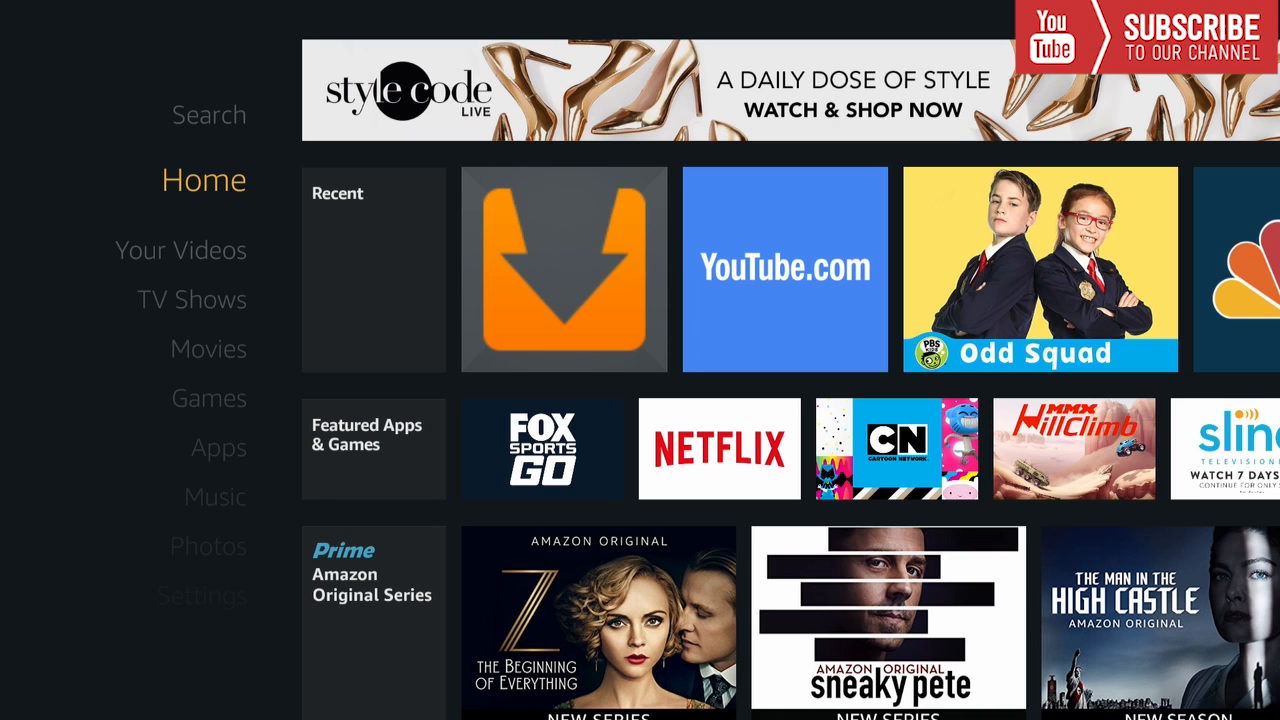
Step: Go to Settings and move along to the System settings to reach Developer options
{"action": "left_click", "coordinate": [189, 574]}
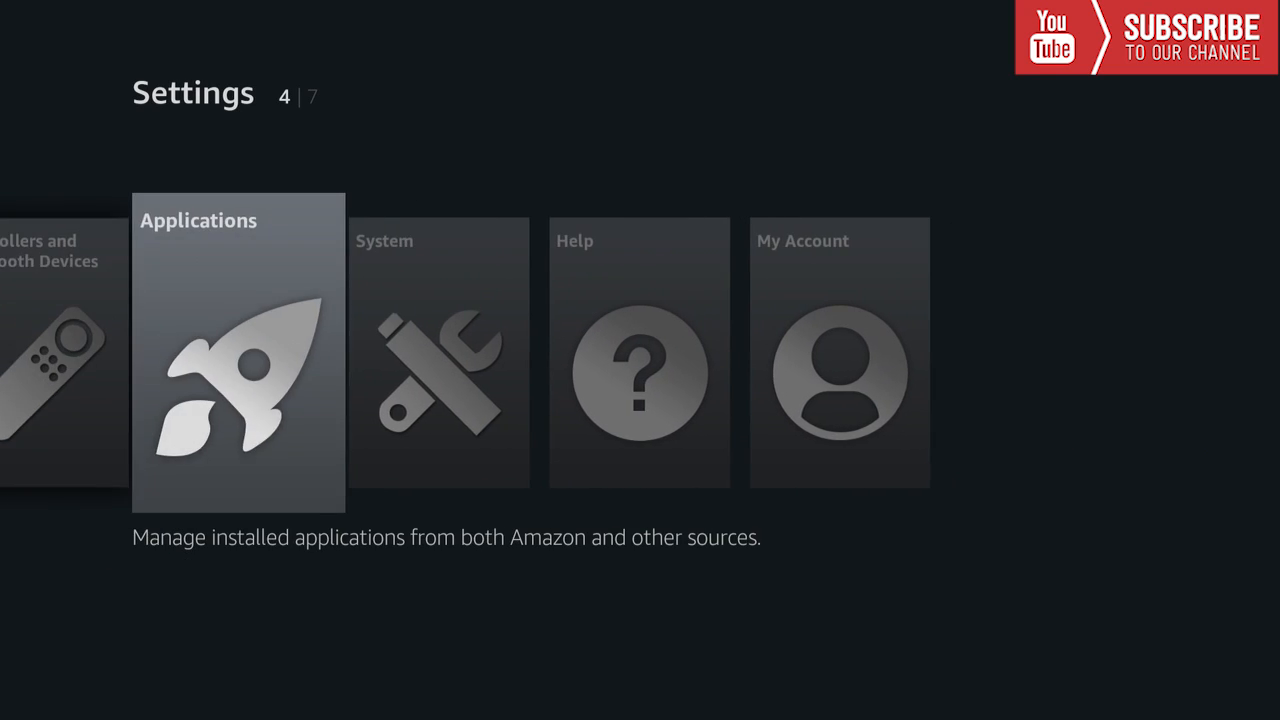
{"action": "key", "text": "Right"}
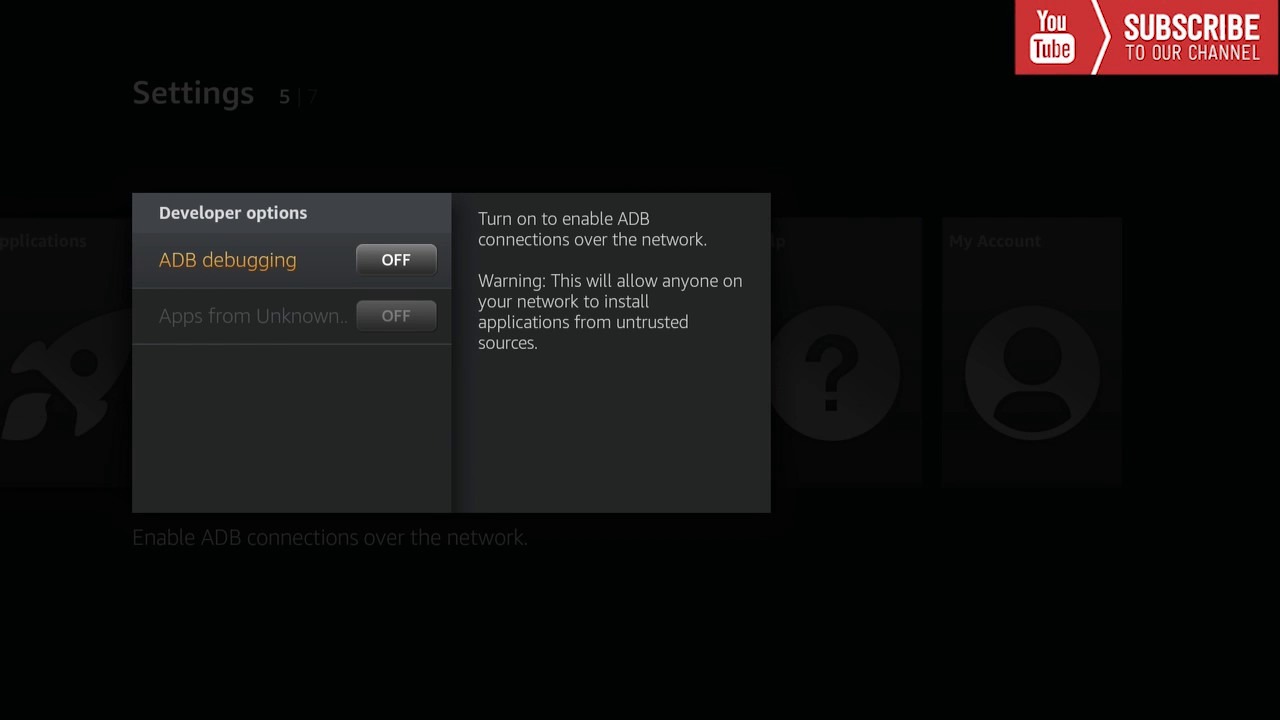
Step: Enable ADB debugging and Apps from Unknown Sources, accepting the warning
{"action": "left_click", "coordinate": [395, 259]}
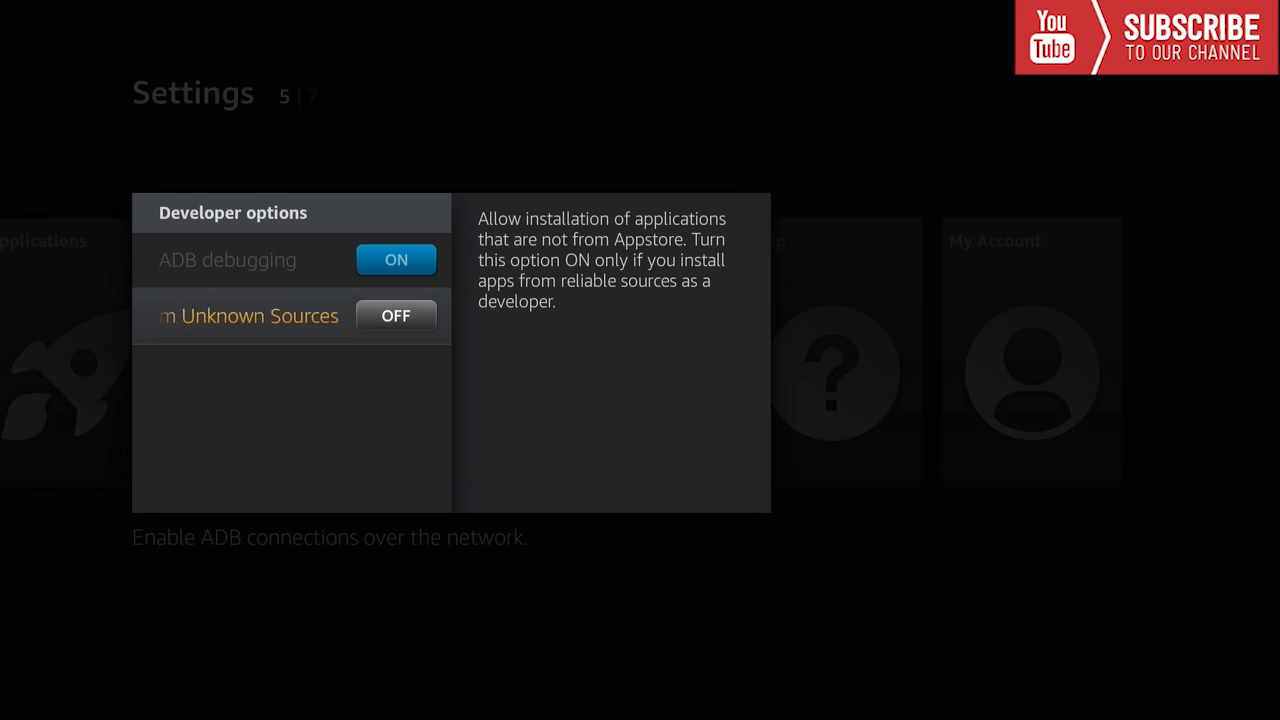
{"action": "left_click", "coordinate": [395, 315]}
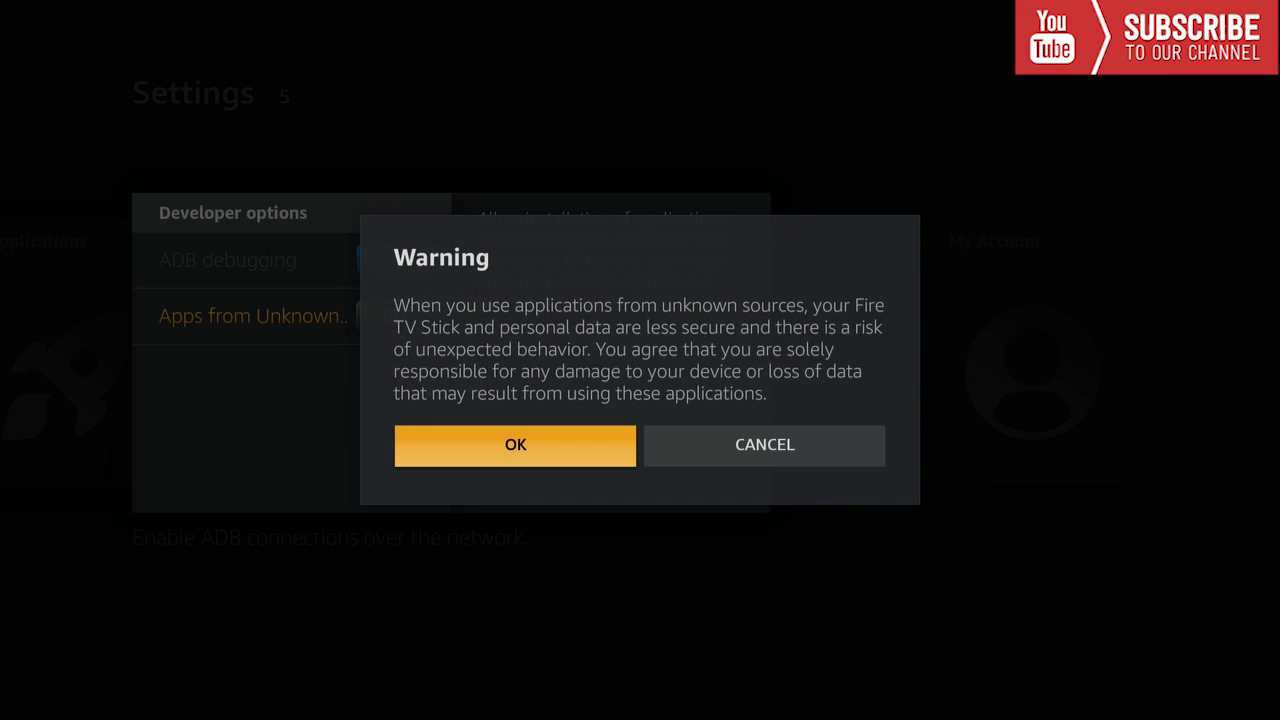
{"action": "left_click", "coordinate": [515, 445]}
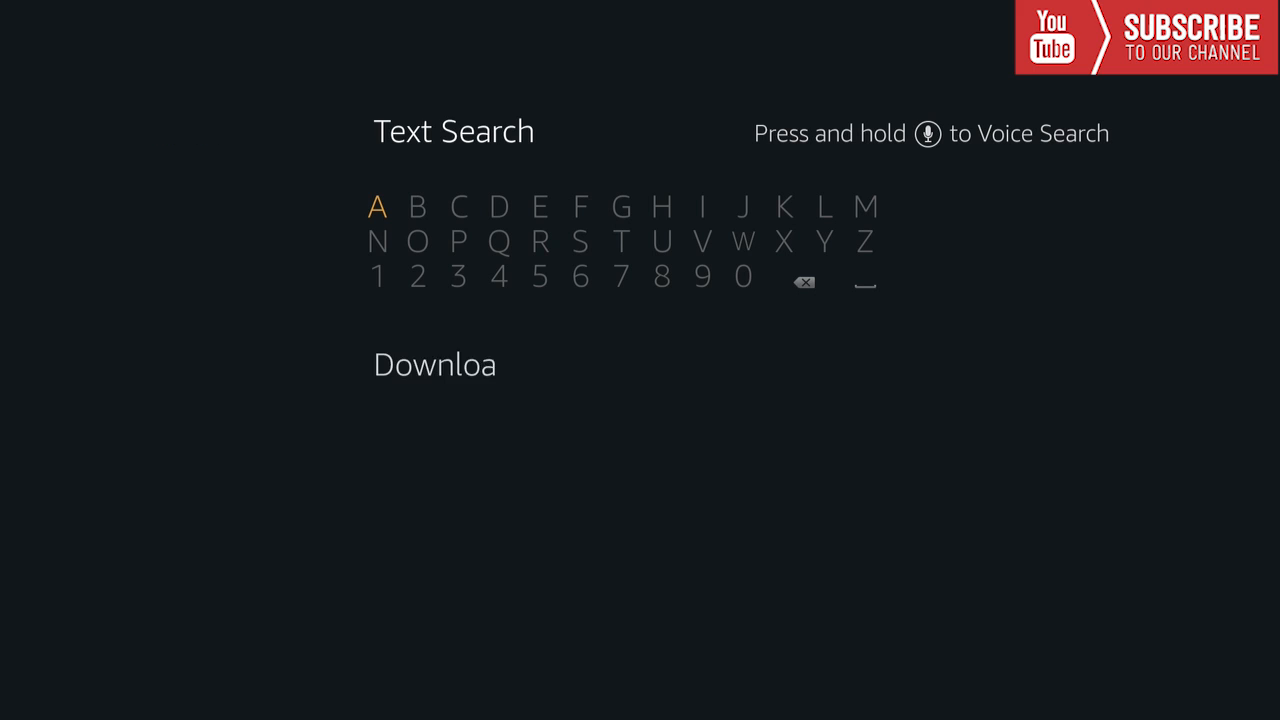
Step: Search for 'Downloader', pick the Downloader app from the results, and launch it
{"action": "type", "text": "der"}
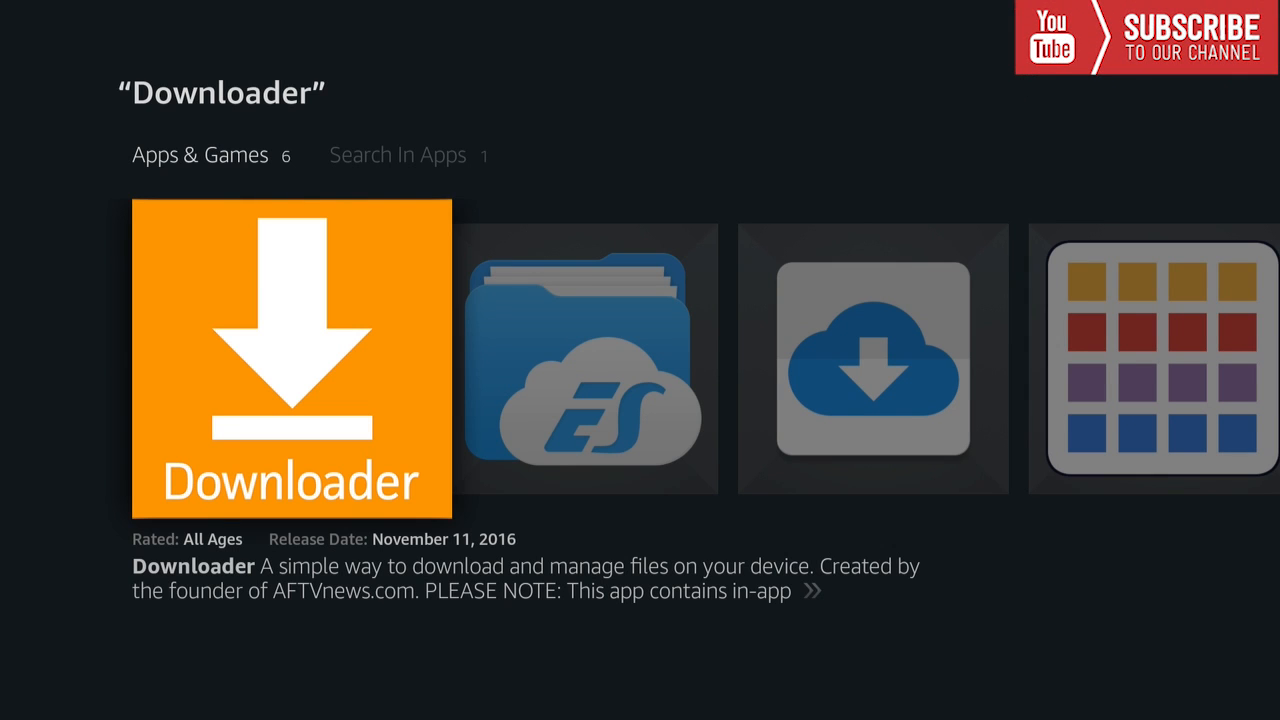
{"action": "left_click", "coordinate": [291, 357]}
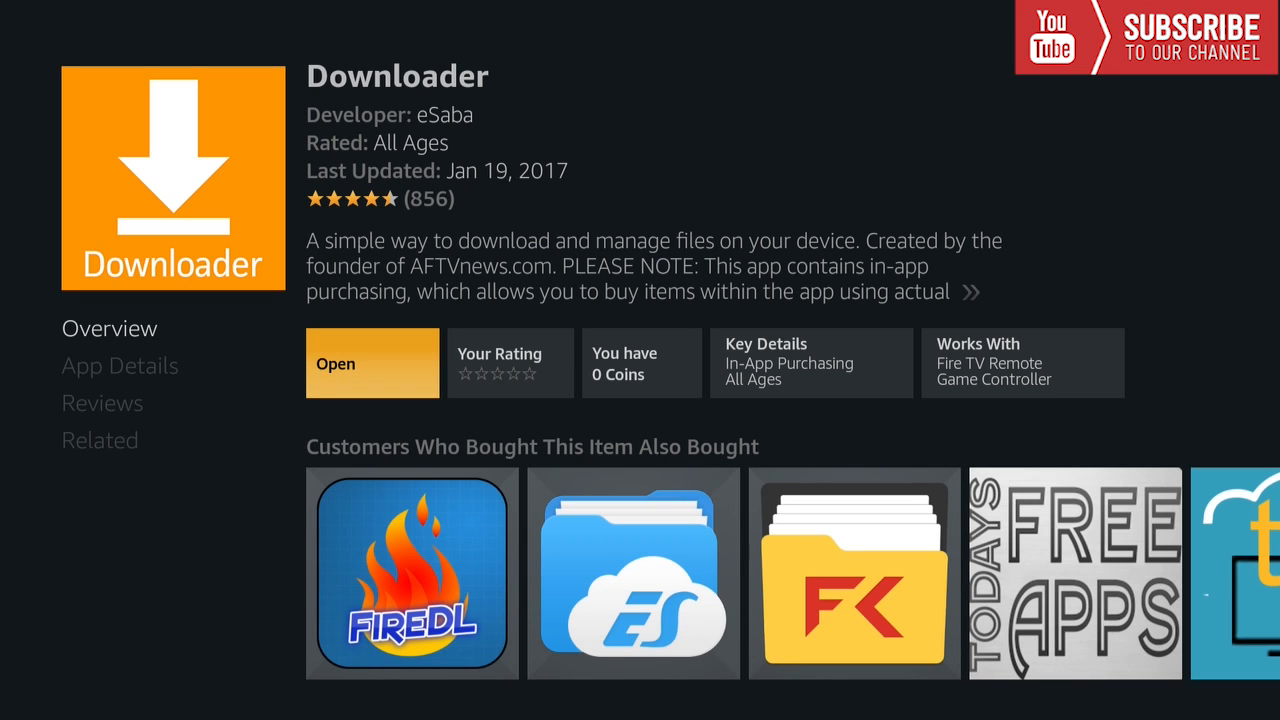
{"action": "left_click", "coordinate": [371, 363]}
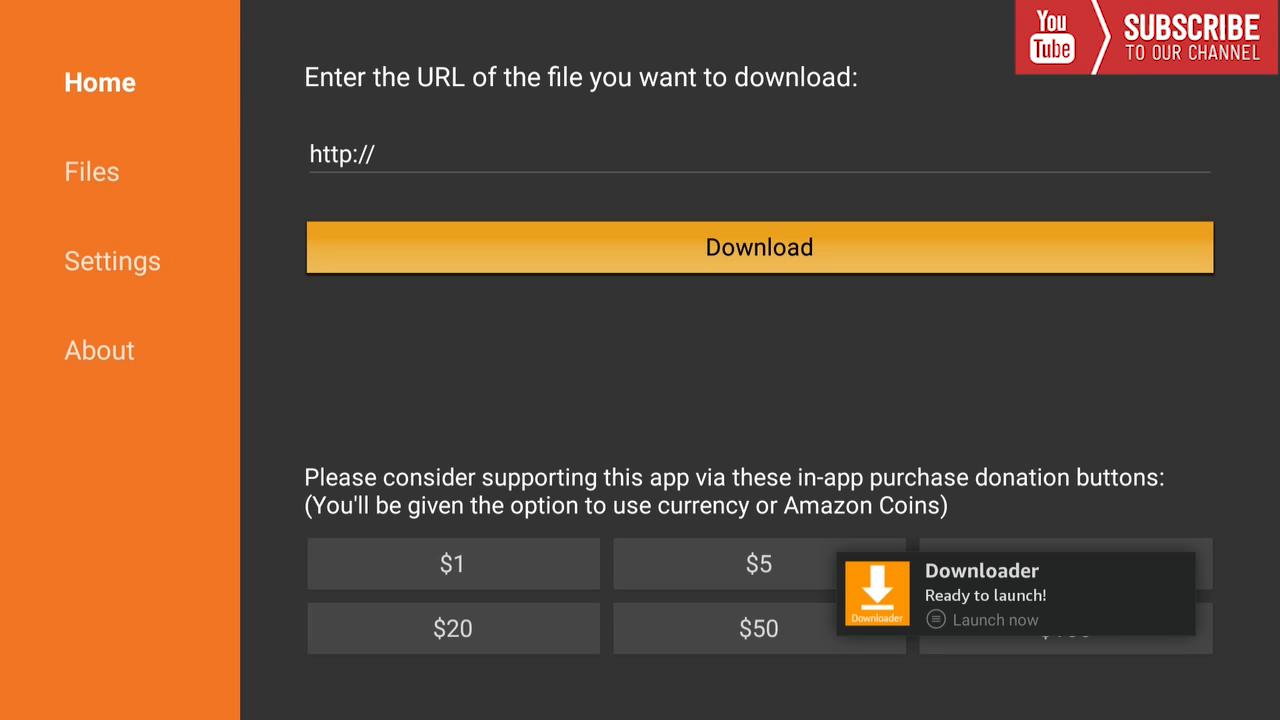
{"action": "left_click", "coordinate": [758, 247]}
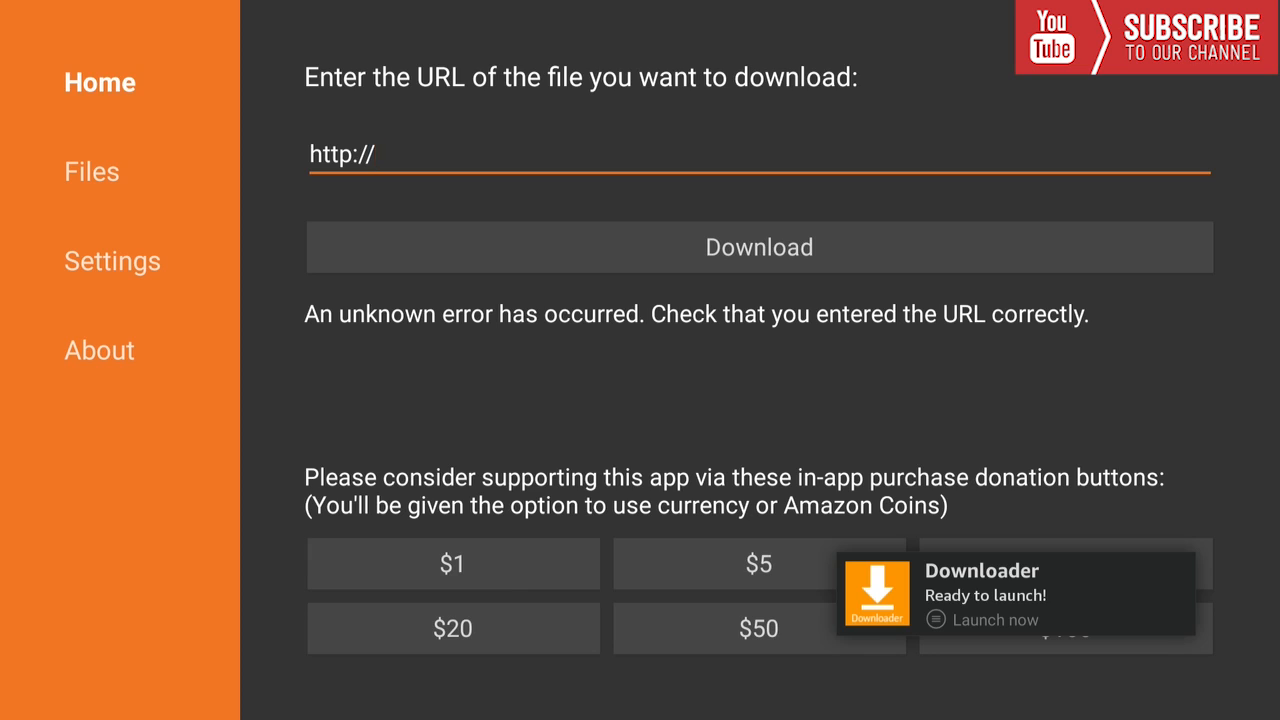
{"action": "type", "text": "kandilman"}
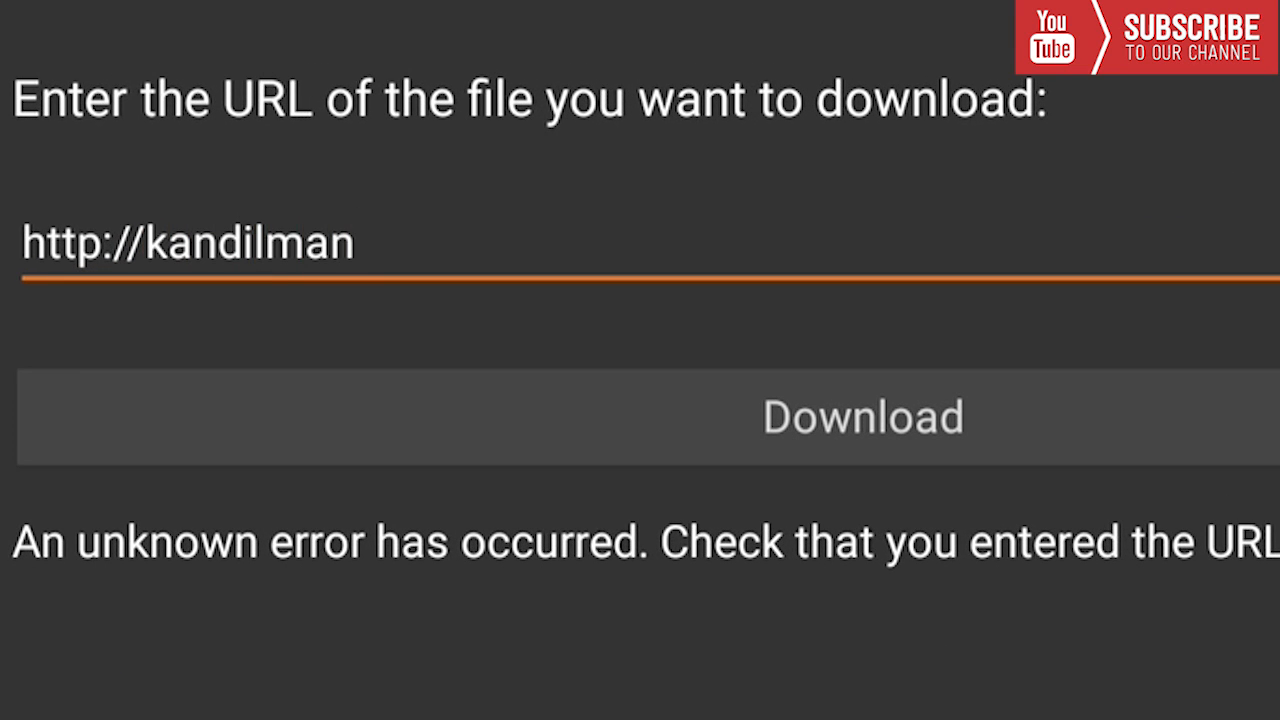
{"action": "type", "text": ".com"}
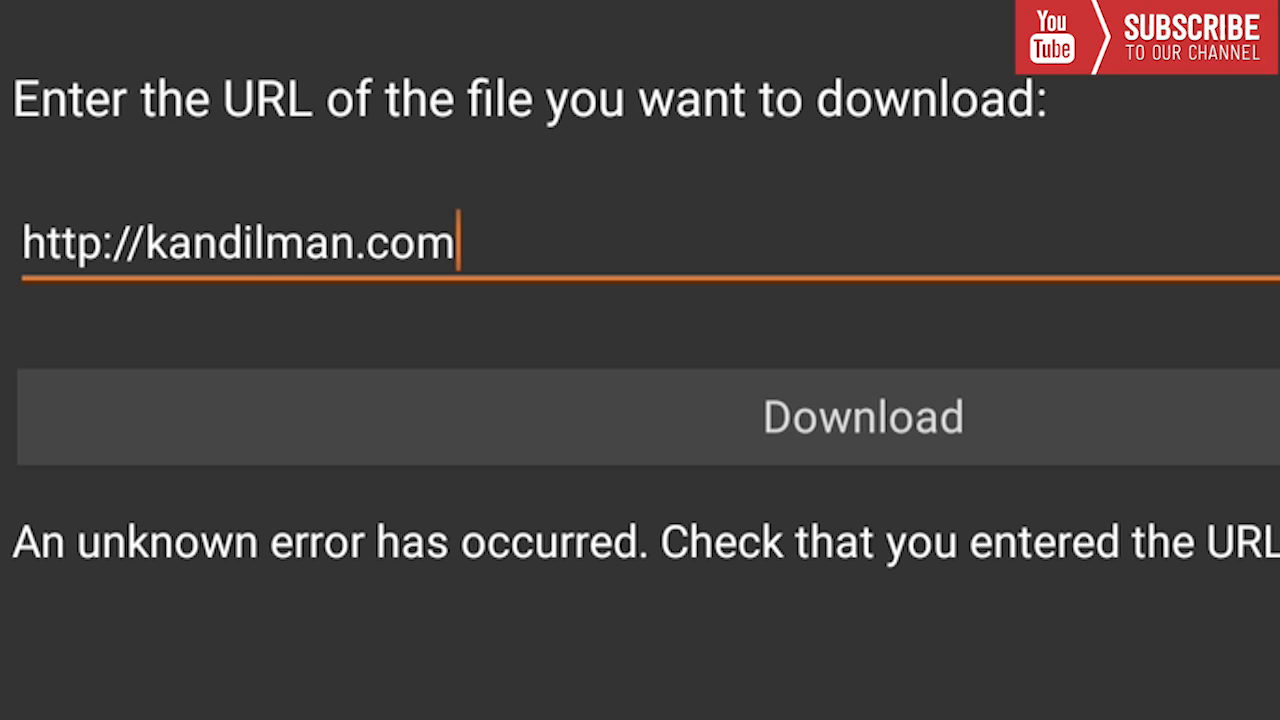
{"action": "type", "text": "/"}
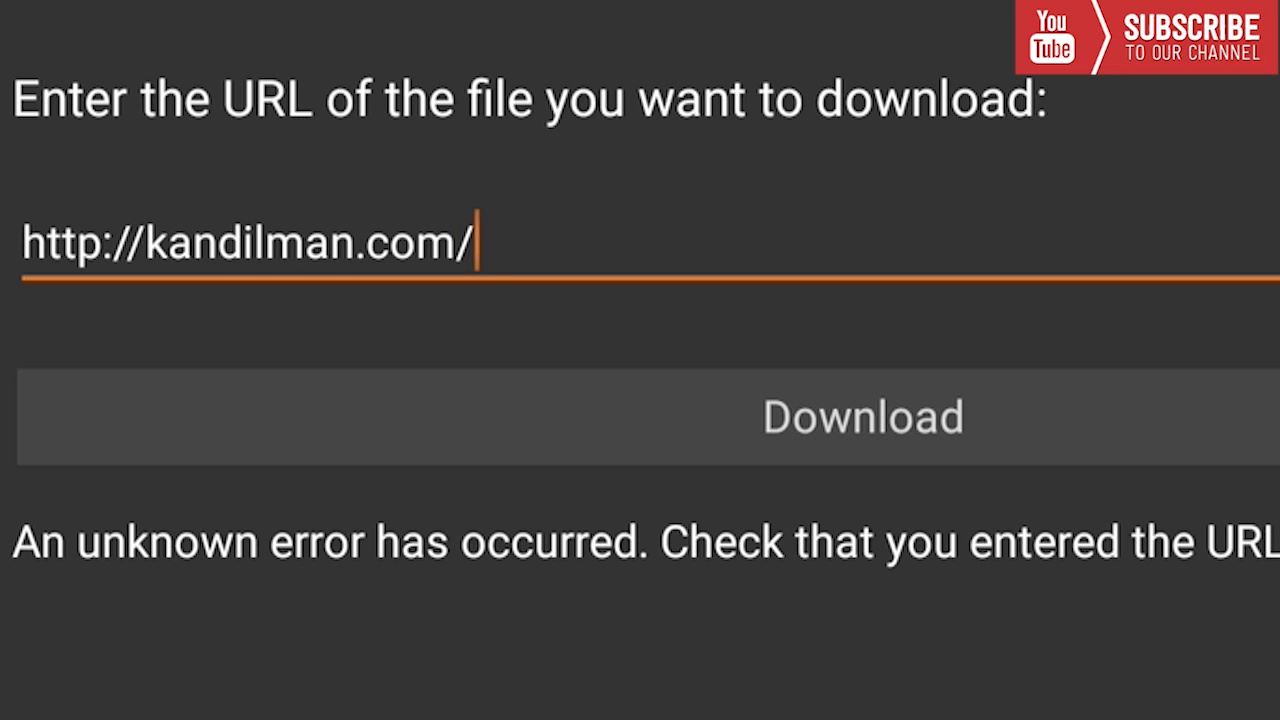
{"action": "type", "text": "repo/kodi.apk"}
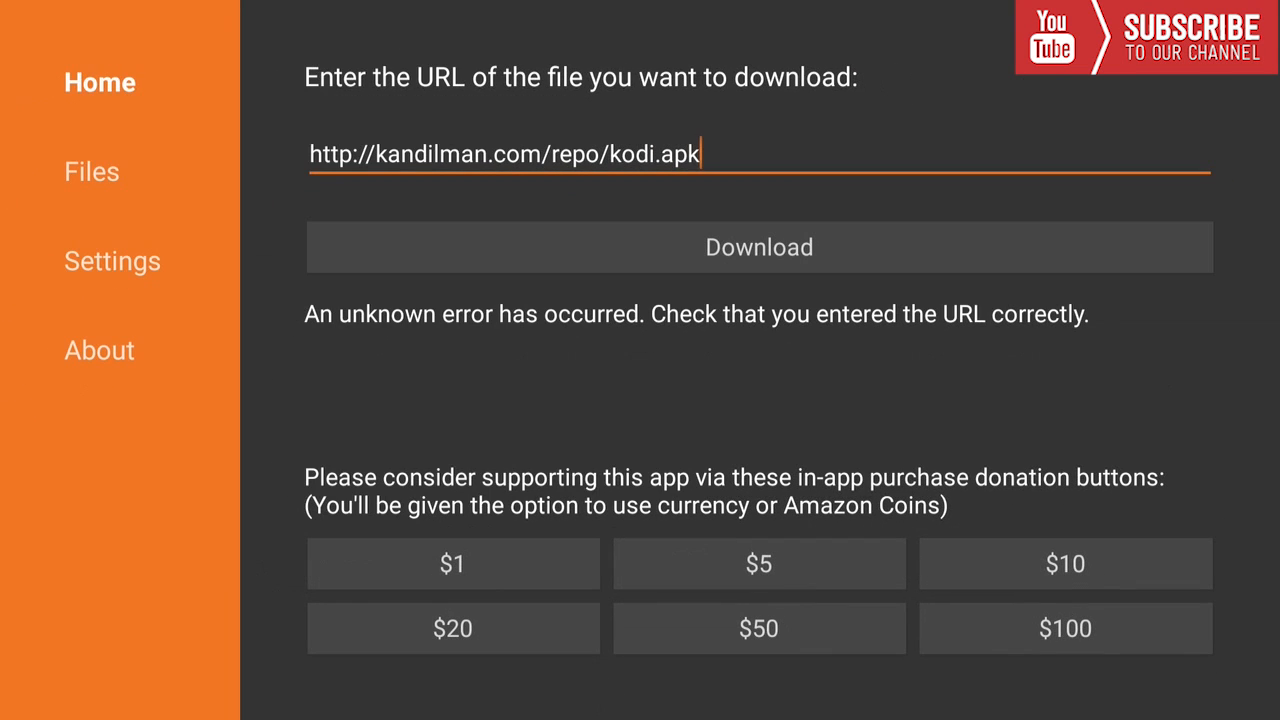
{"action": "mouse_move", "coordinate": [759, 247]}
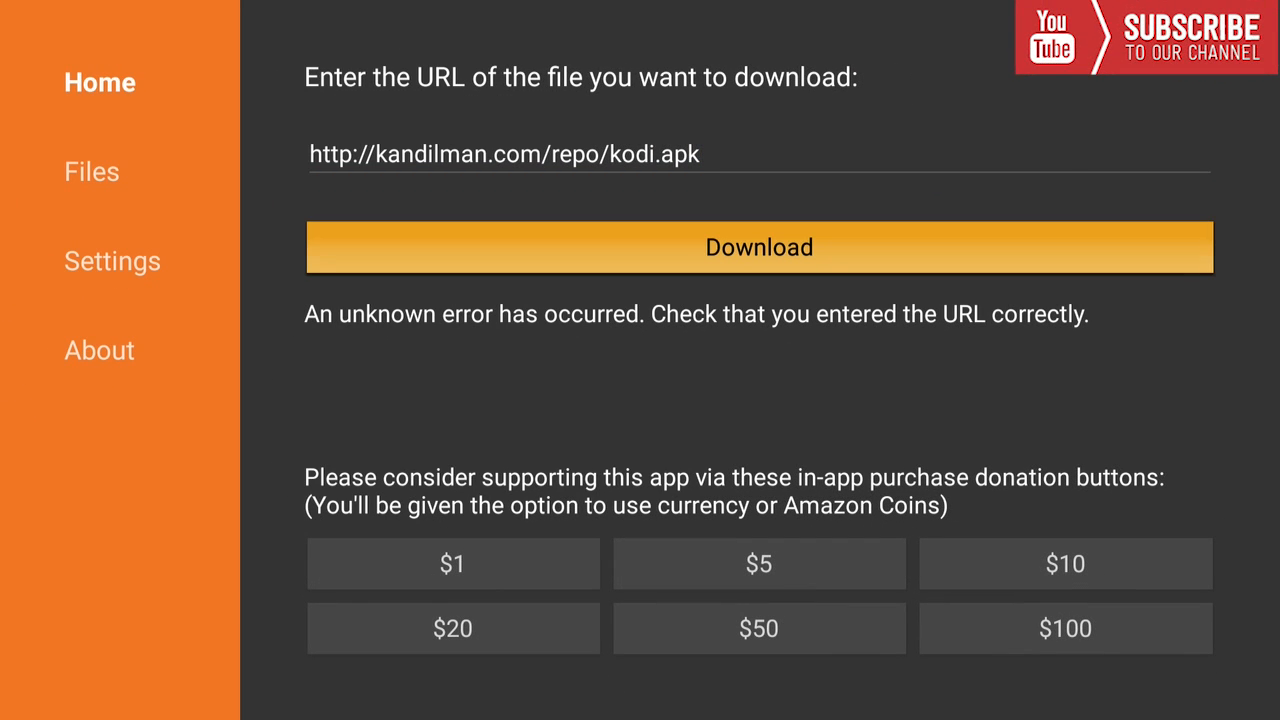
Step: Download kodi.apk and show Downloader's file list with kodi.apk
{"action": "left_click", "coordinate": [758, 247]}
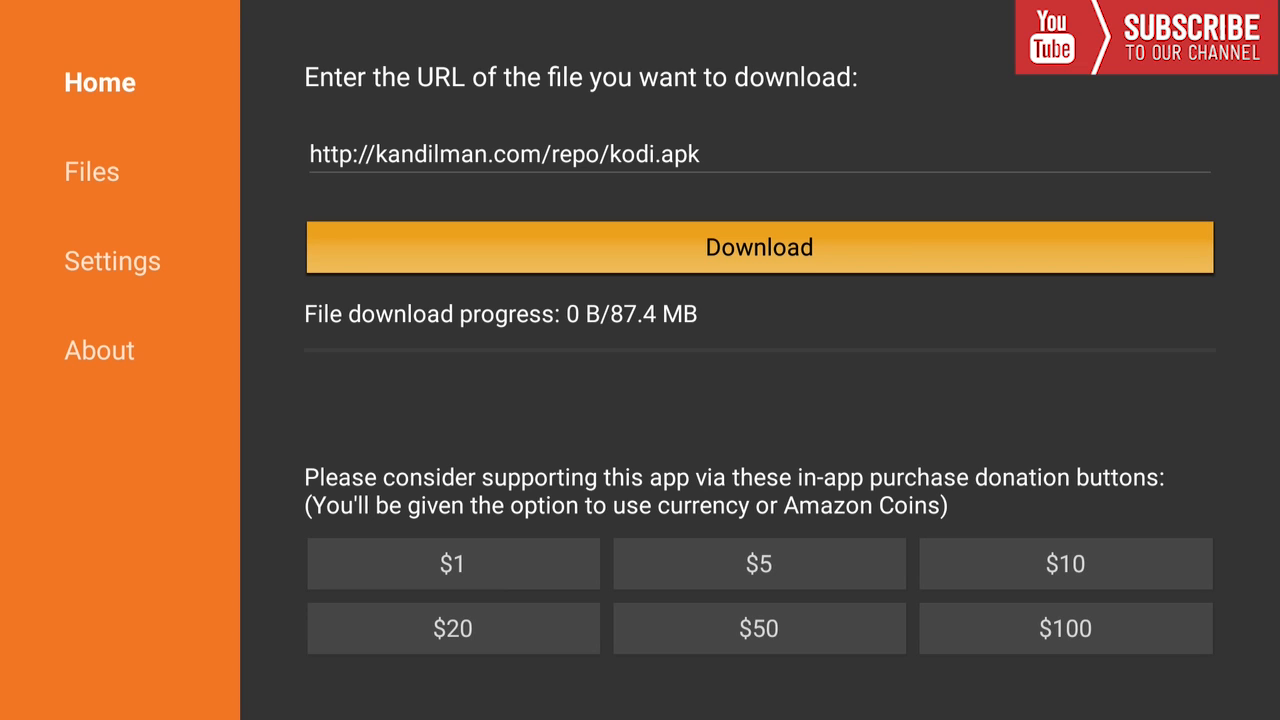
{"action": "left_click", "coordinate": [758, 247]}
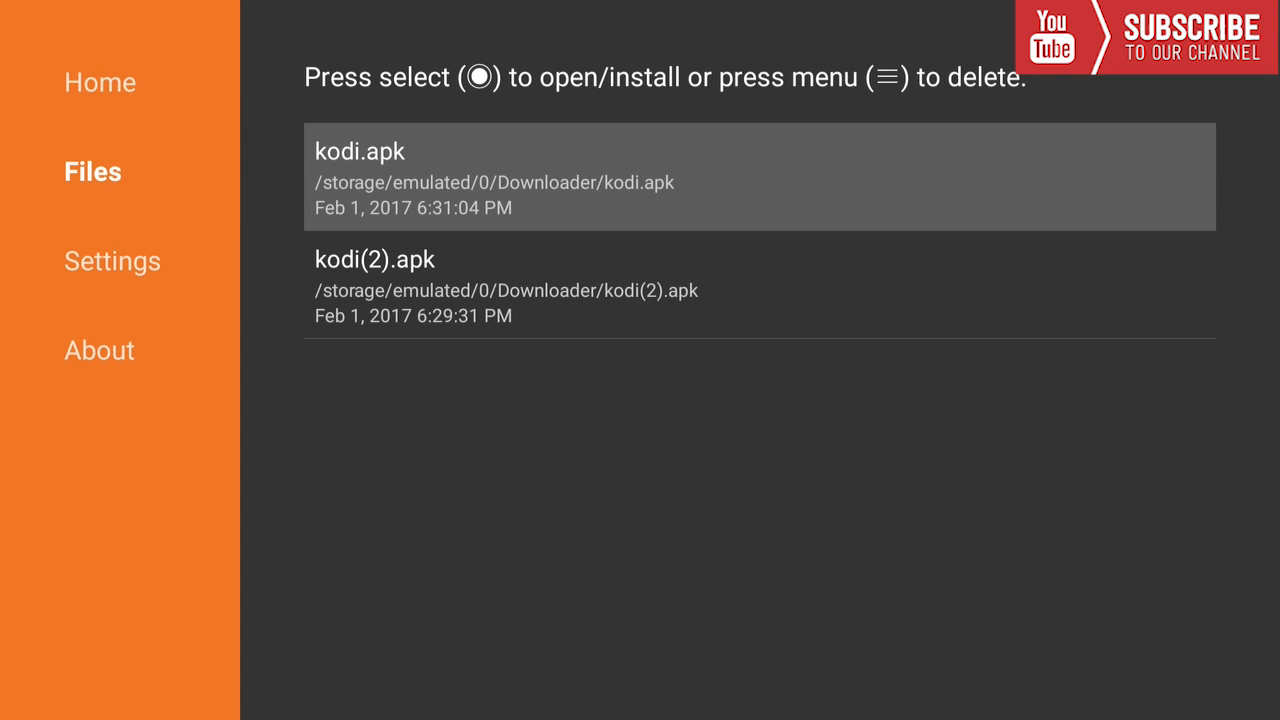
Step: Select the downloaded kodi.apk and confirm INSTALL on the permissions screen
{"action": "left_click", "coordinate": [758, 177]}
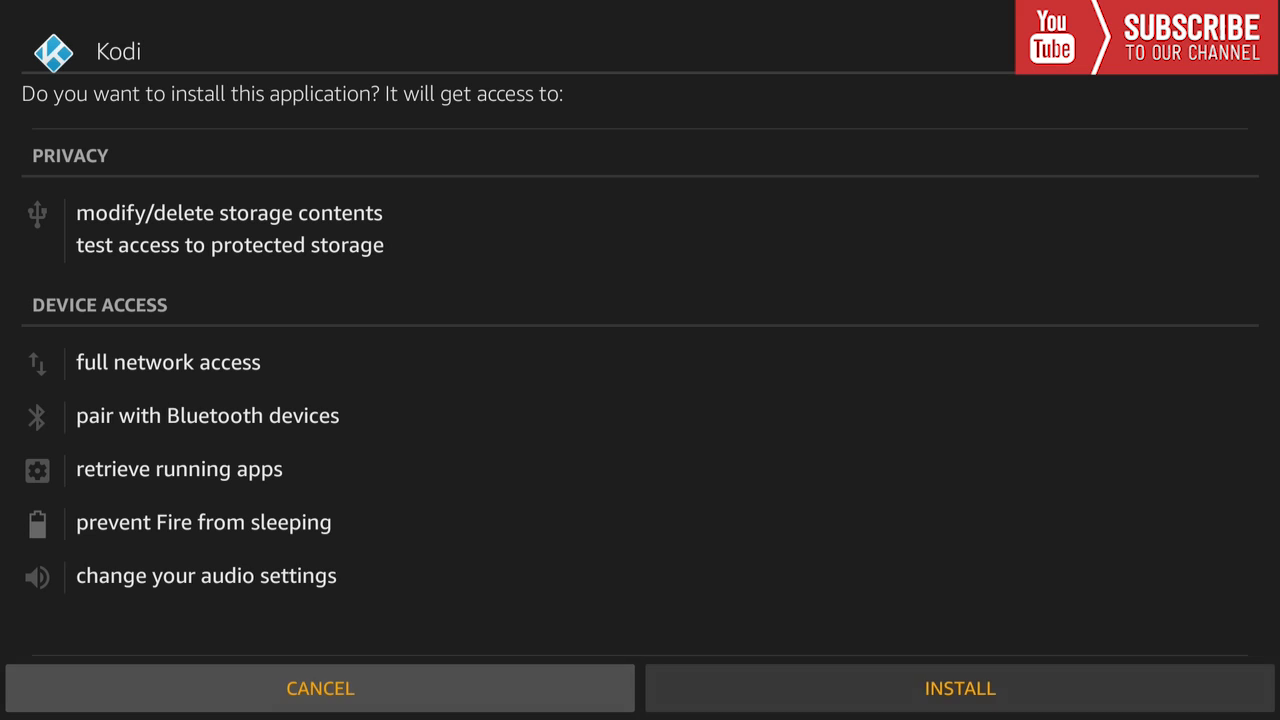
{"action": "left_click", "coordinate": [958, 688]}
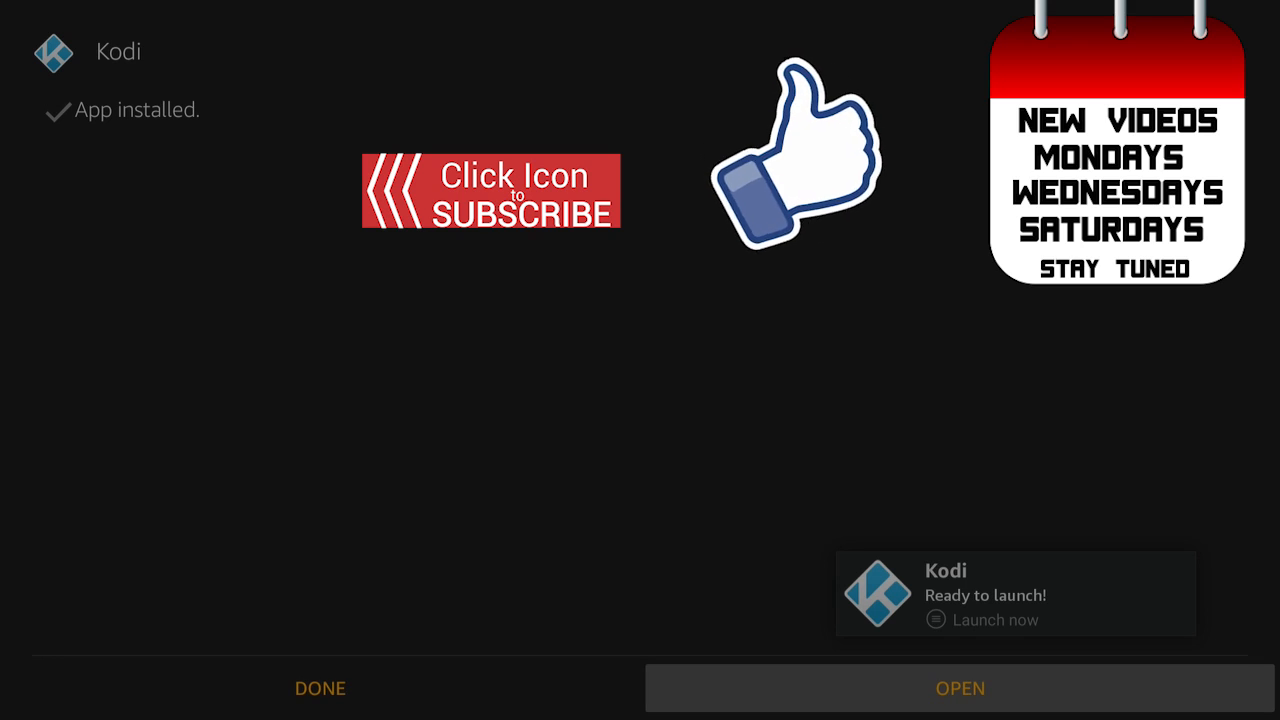
Step: Launch Kodi from the App installed screen to reach its main menu
{"action": "left_click", "coordinate": [959, 688]}
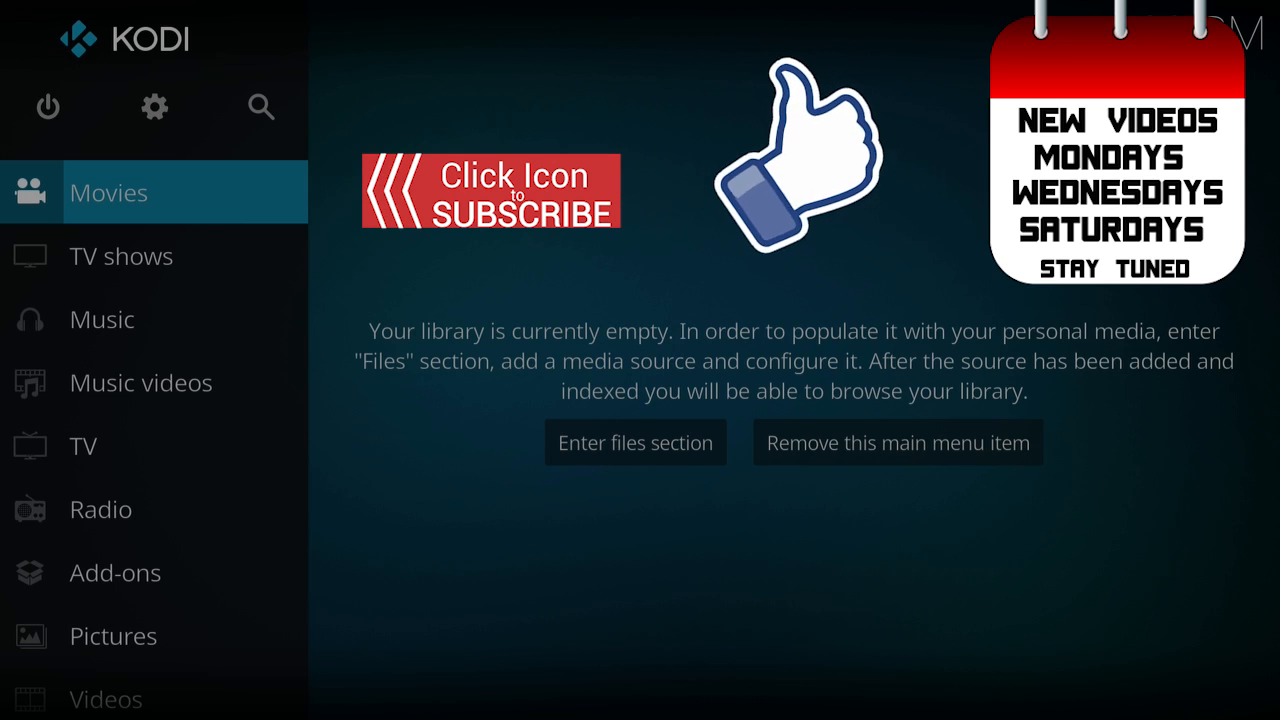